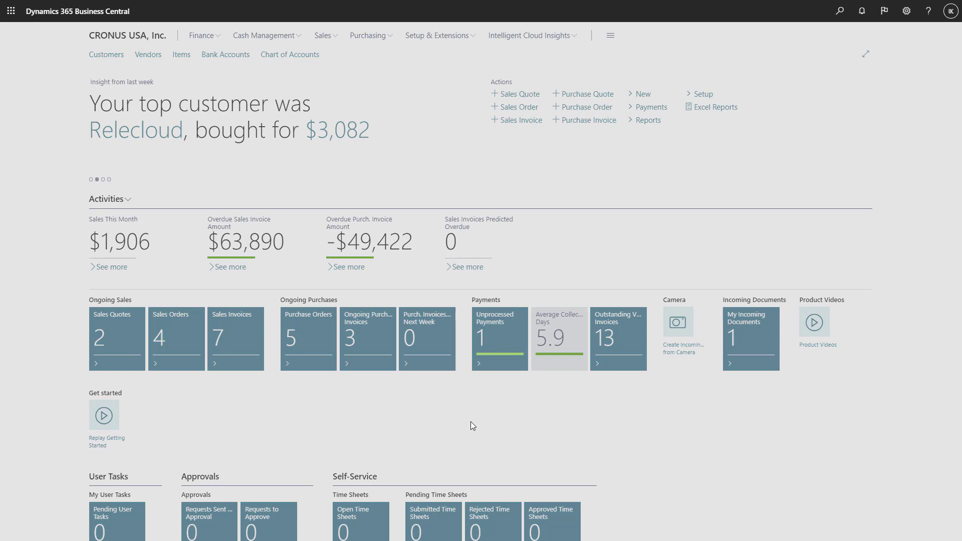
# Search Tell Me for 'gen' to find the General Journal Templates page.
pyautogui.write('gen jo templ')
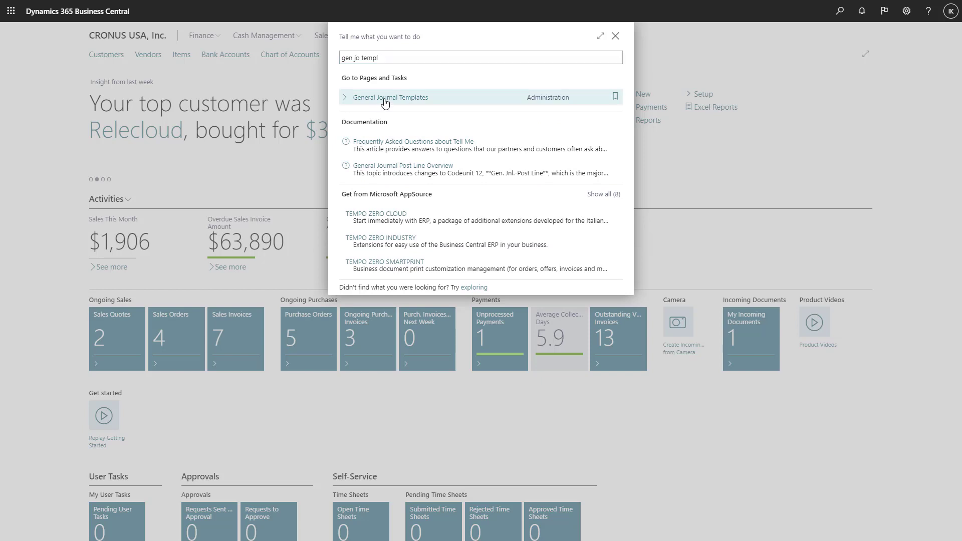
# Enable Copy to Posted Jnl. Lines for GENERAL and CASHRCPT, applying it to all batches.
pyautogui.click(390, 97)
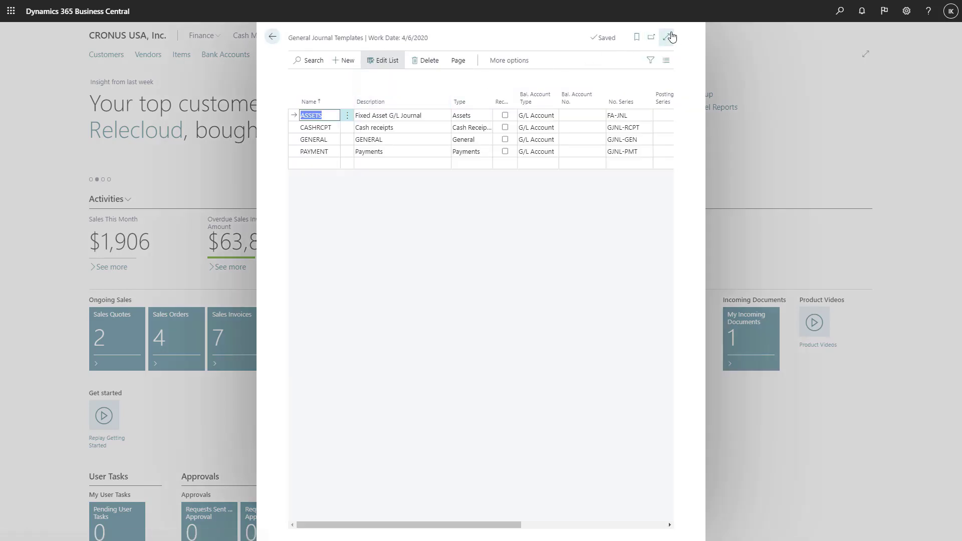
pyautogui.click(671, 37)
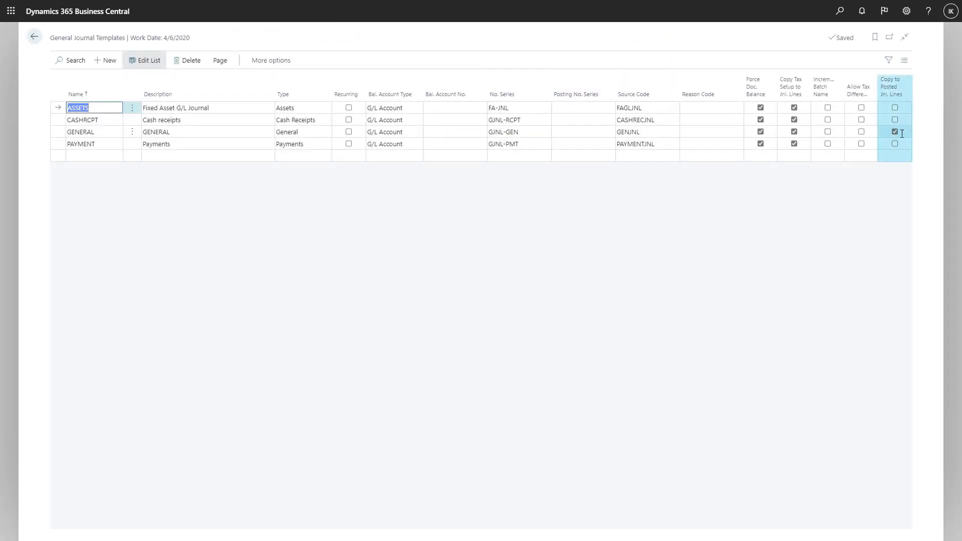
pyautogui.click(895, 131)
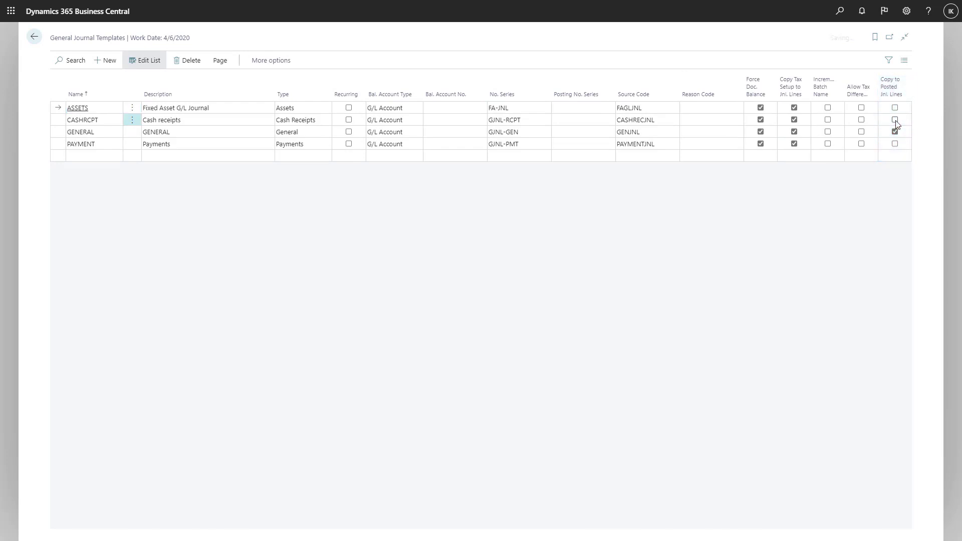
pyautogui.click(895, 120)
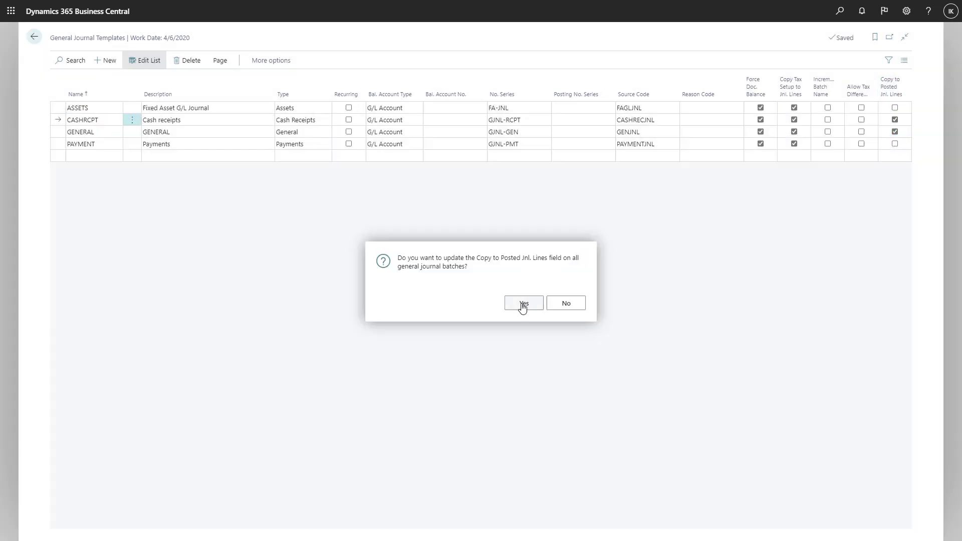
pyautogui.click(522, 302)
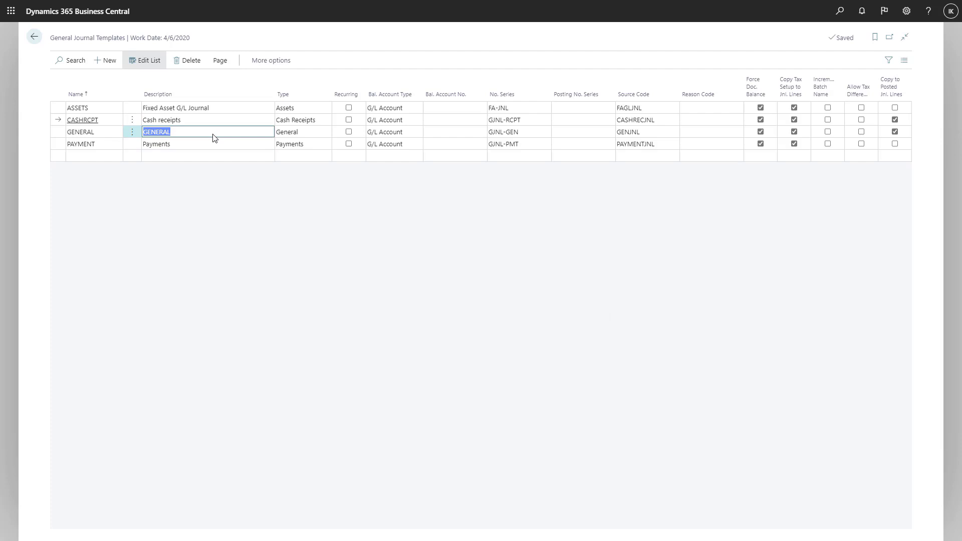
# Select the GENERAL template and show its Related template actions.
pyautogui.click(270, 60)
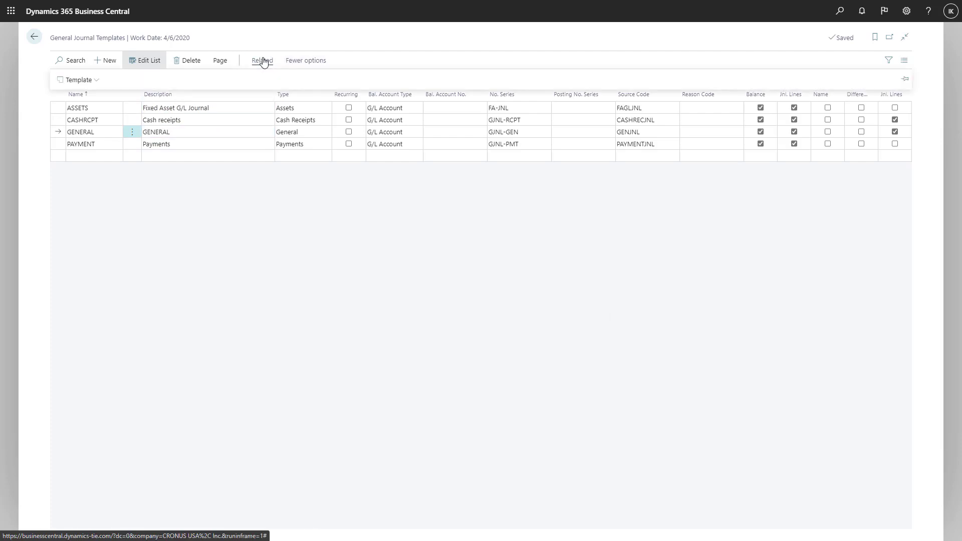
pyautogui.click(79, 80)
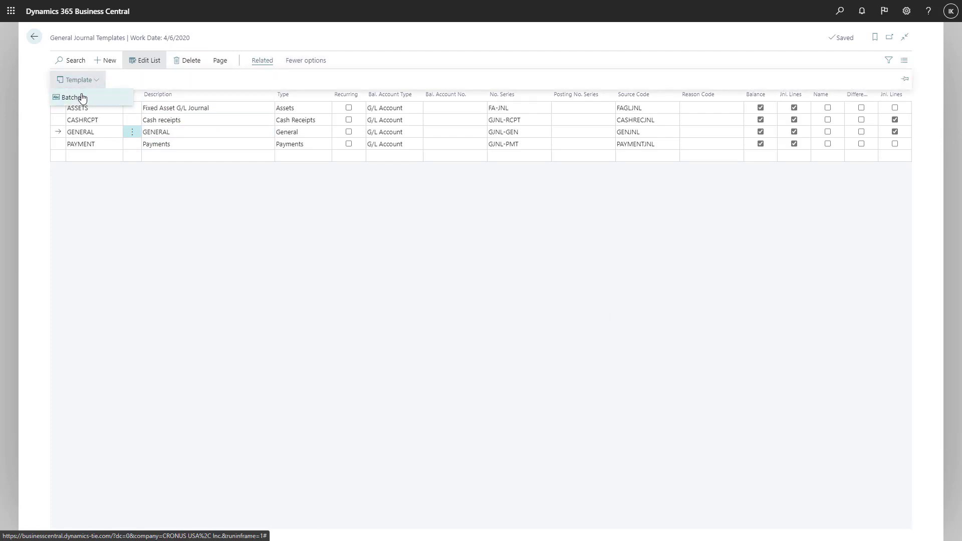
# Show the GENERAL template's DEFAULT and MONTHLY batches and their Process actions.
pyautogui.click(72, 97)
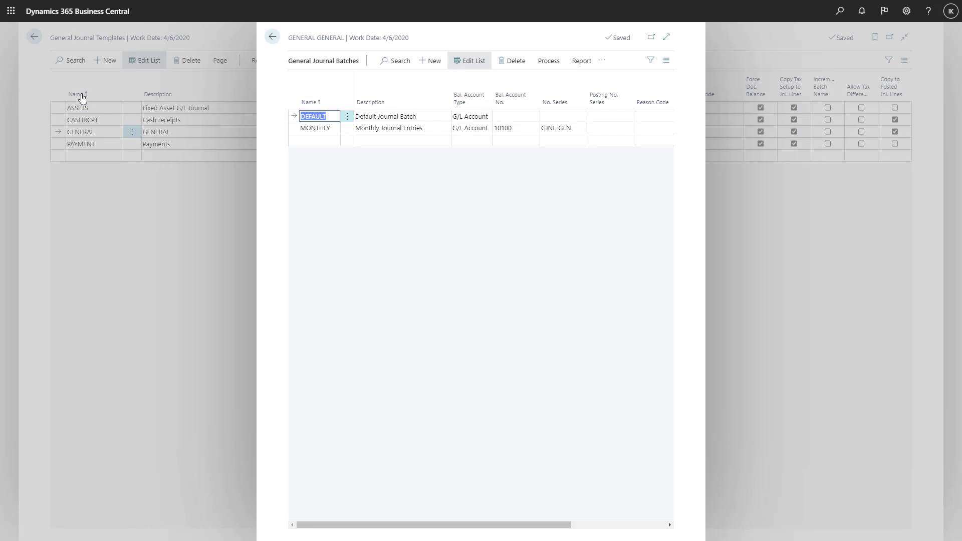
pyautogui.moveTo(516, 60)
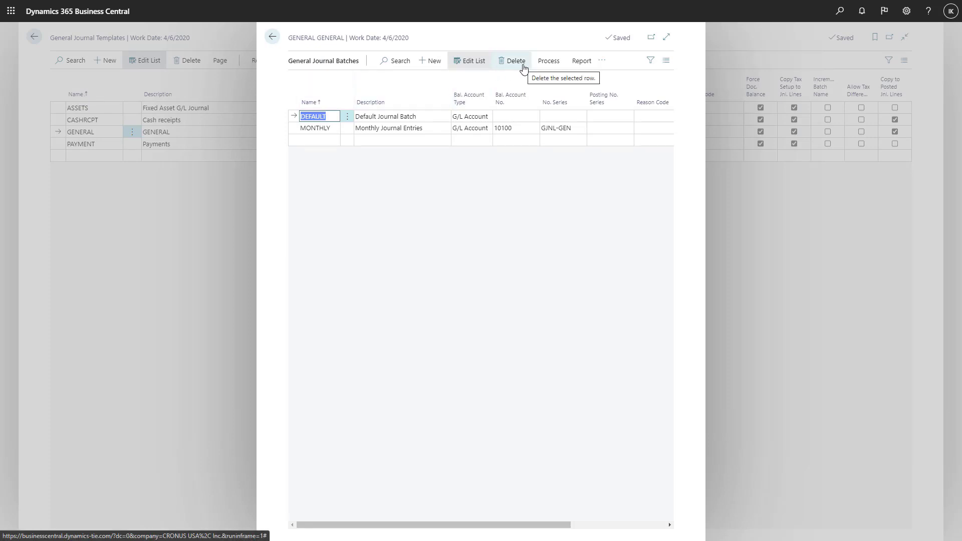
pyautogui.click(548, 61)
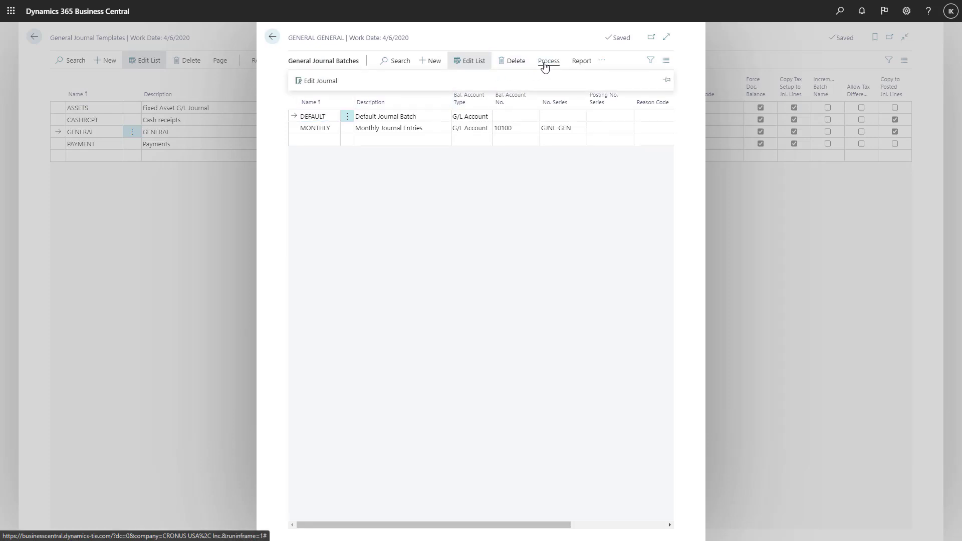
pyautogui.moveTo(317, 80)
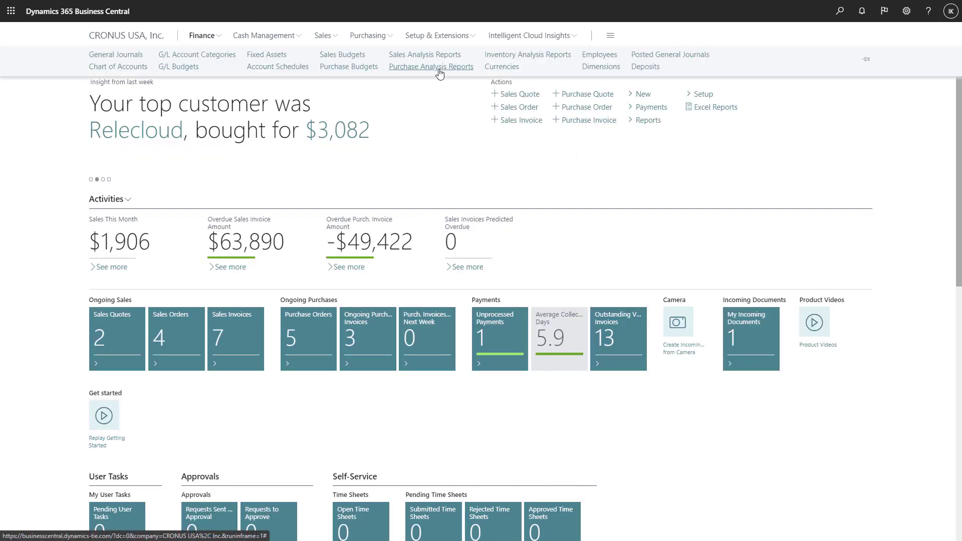
# Copy the selected posted journal lines into GENERAL/DEFAULT with Reverse Sign on.
pyautogui.click(670, 54)
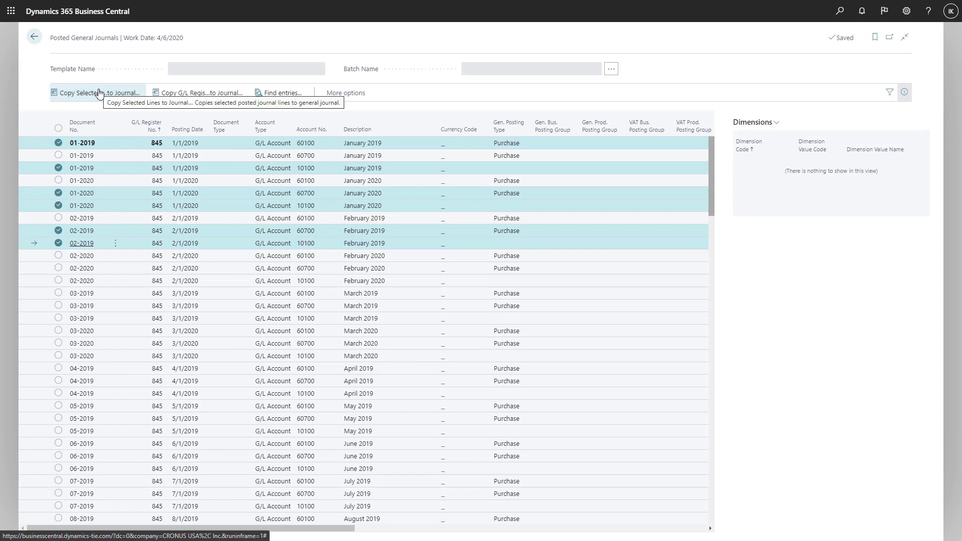
pyautogui.click(97, 93)
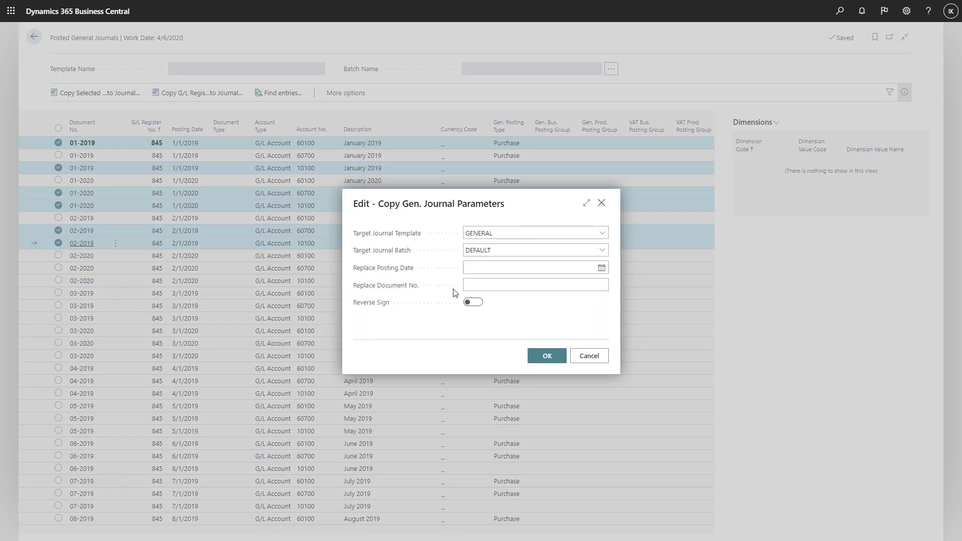
pyautogui.click(472, 301)
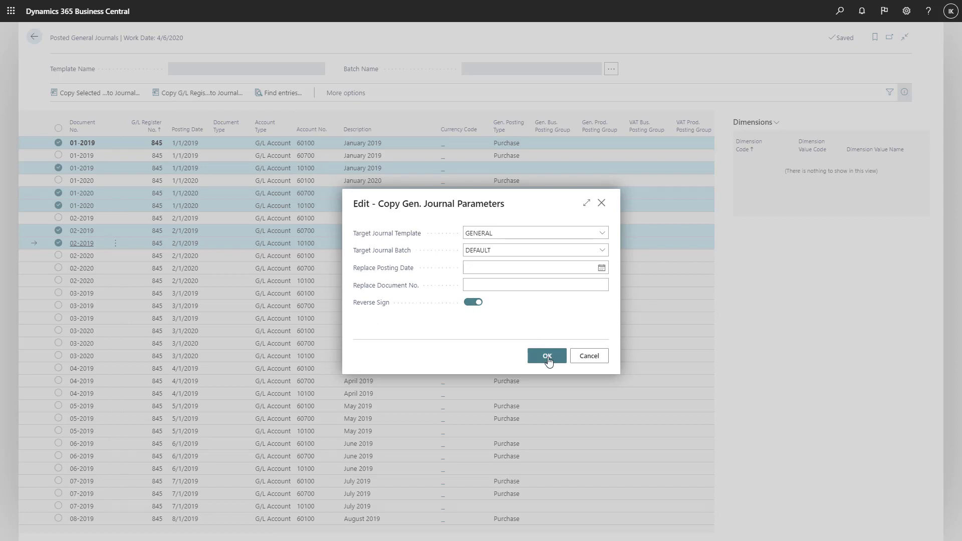
pyautogui.click(547, 356)
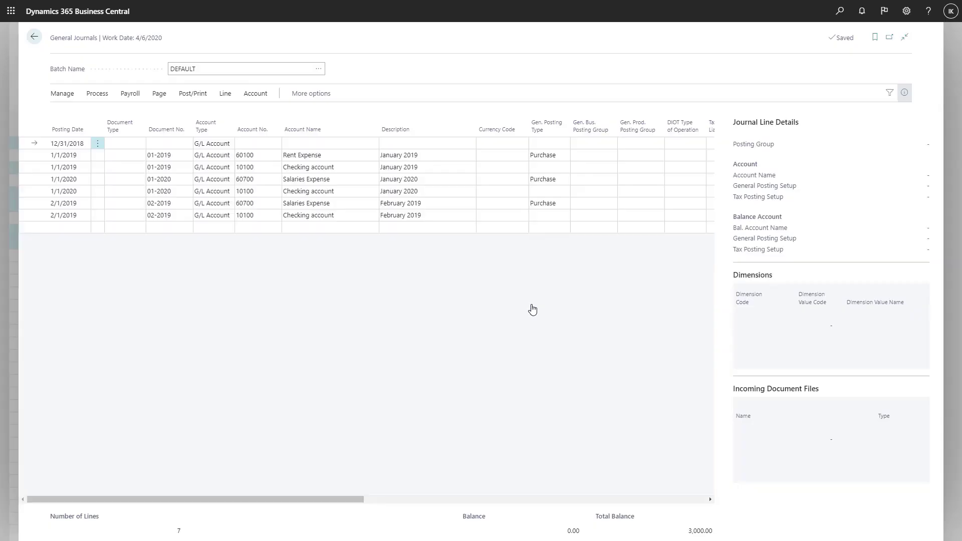
# Go back from the DEFAULT journal to the Posted General Journals list.
pyautogui.click(34, 37)
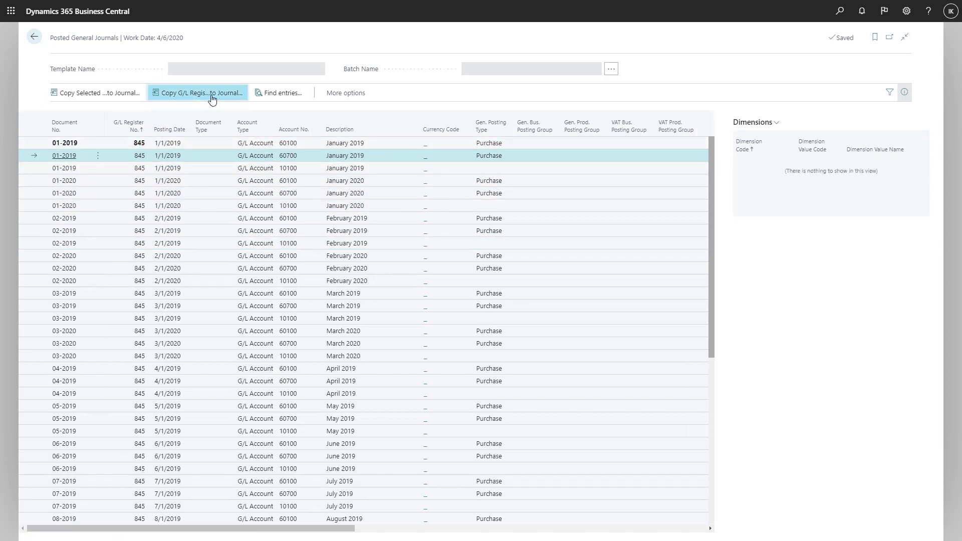
# Start Copy G/L Register to Journal with replacement posting date 9/14/2020.
pyautogui.click(198, 92)
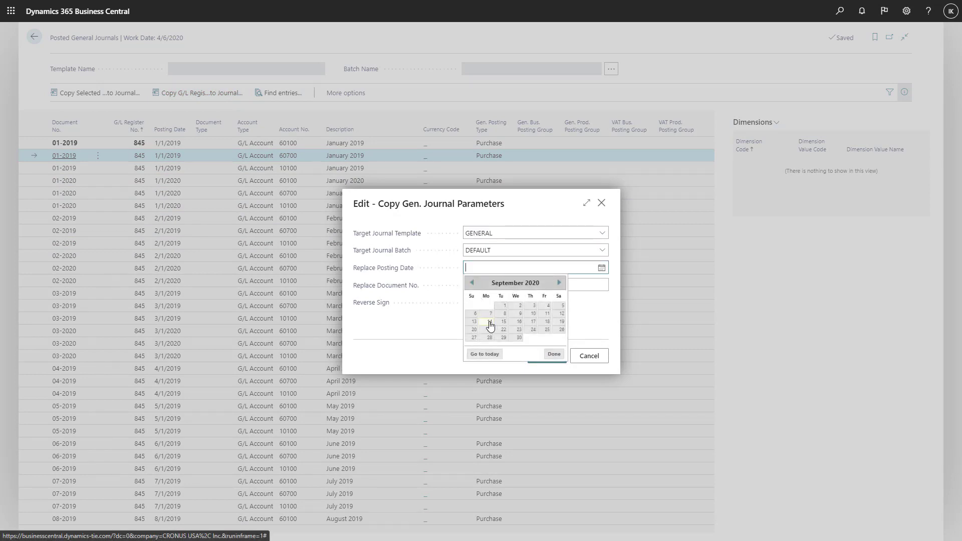
pyautogui.click(490, 322)
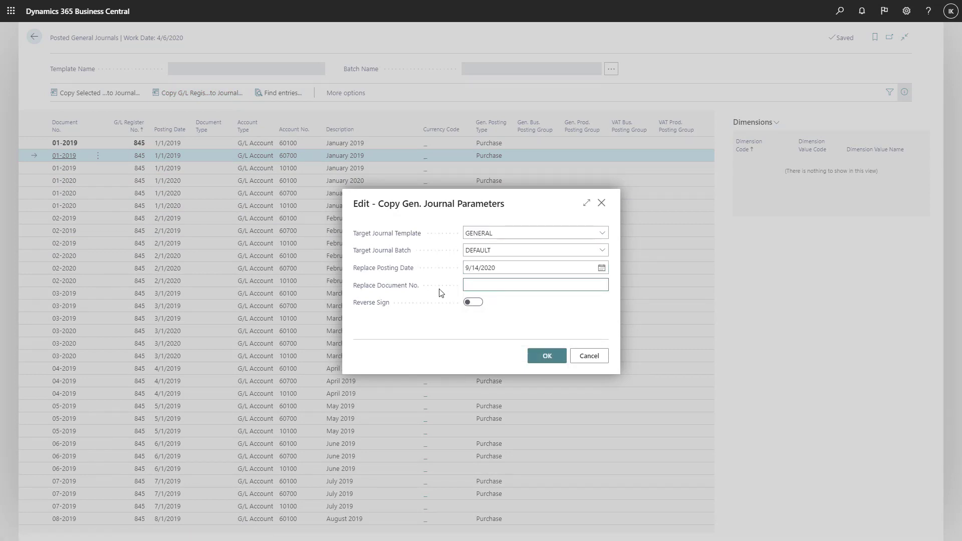